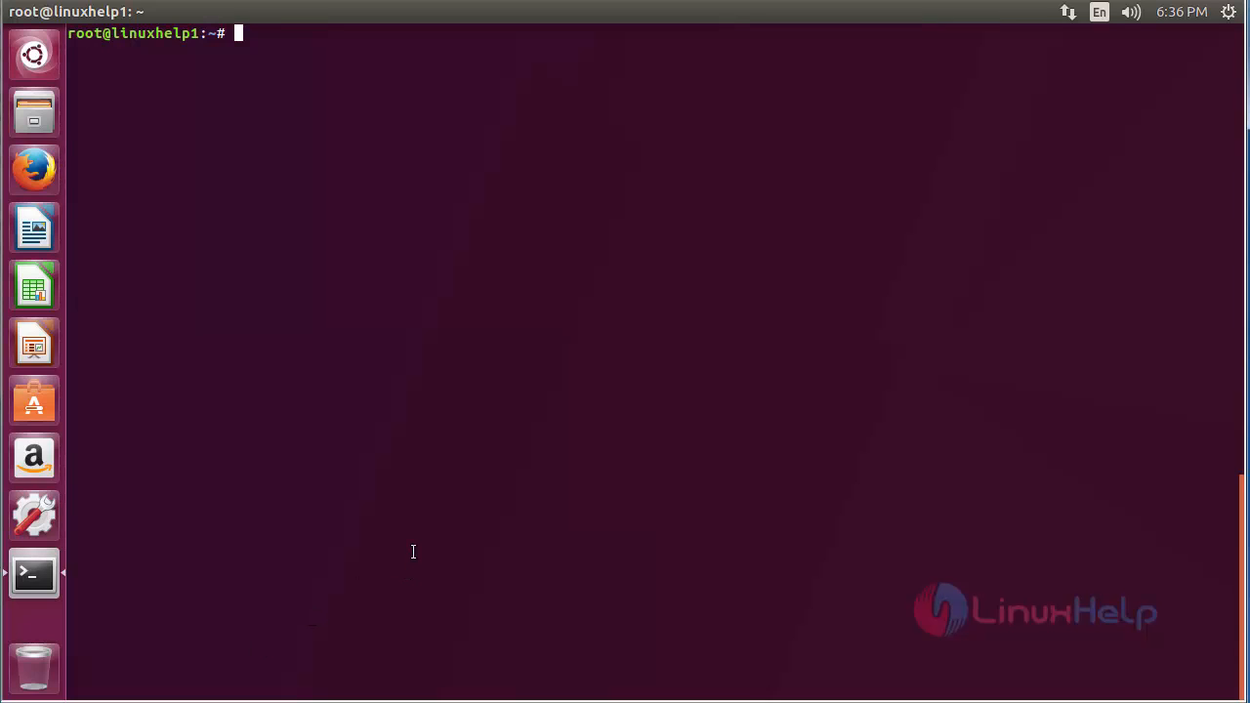
Step: Add ppa:eugenesan/ppa with add-apt-repository, confirm the key import, and clear the output
{"action": "type", "text": "add-apt"}
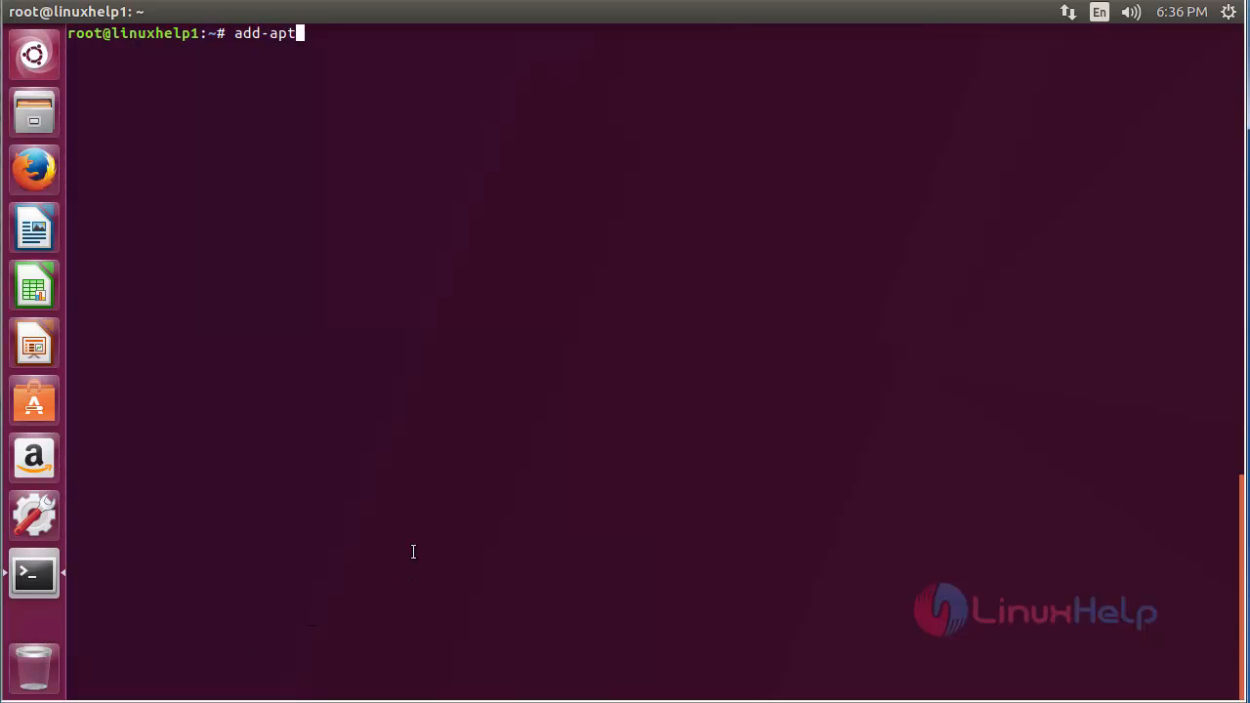
{"action": "type", "text": "-repo"}
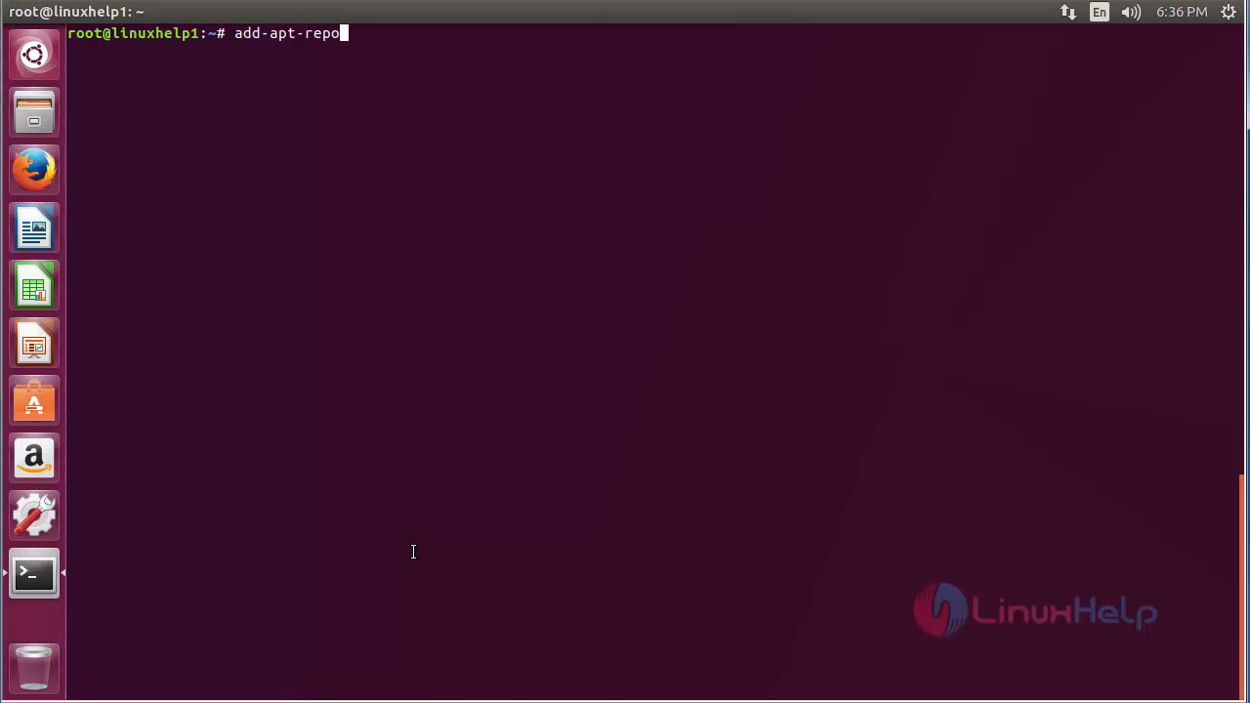
{"action": "type", "text": "sitory ppa"}
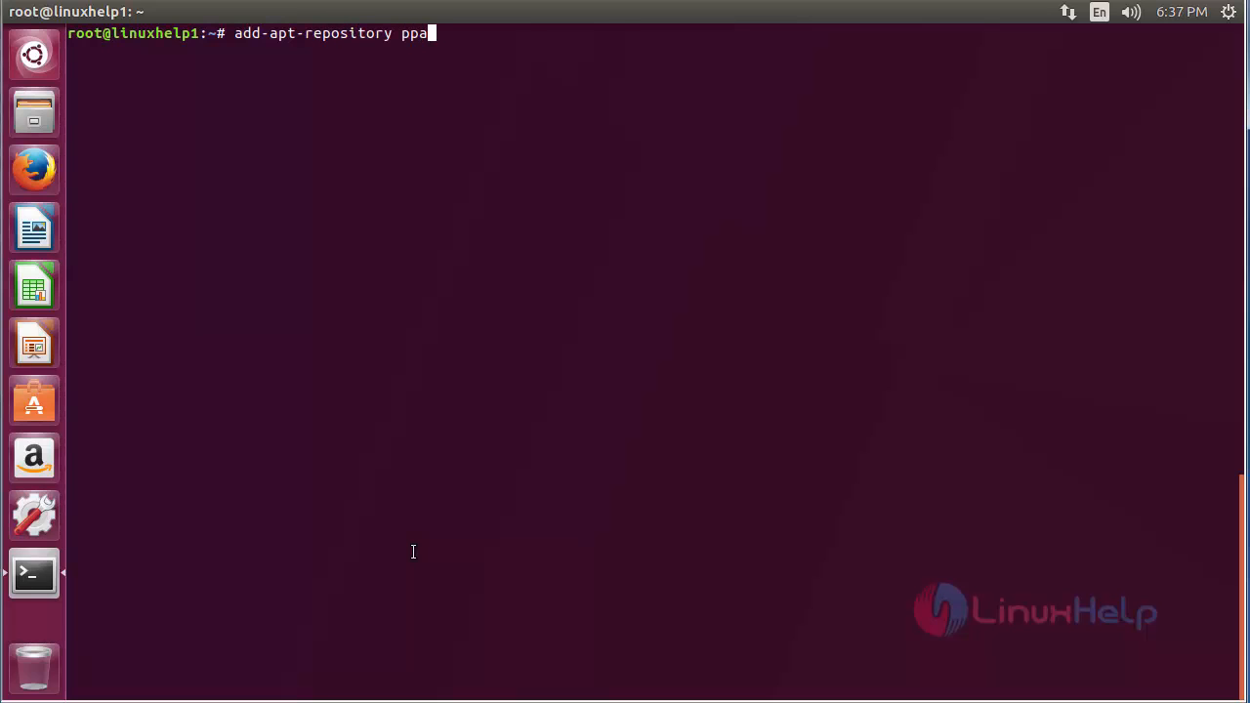
{"action": "type", "text": ":"}
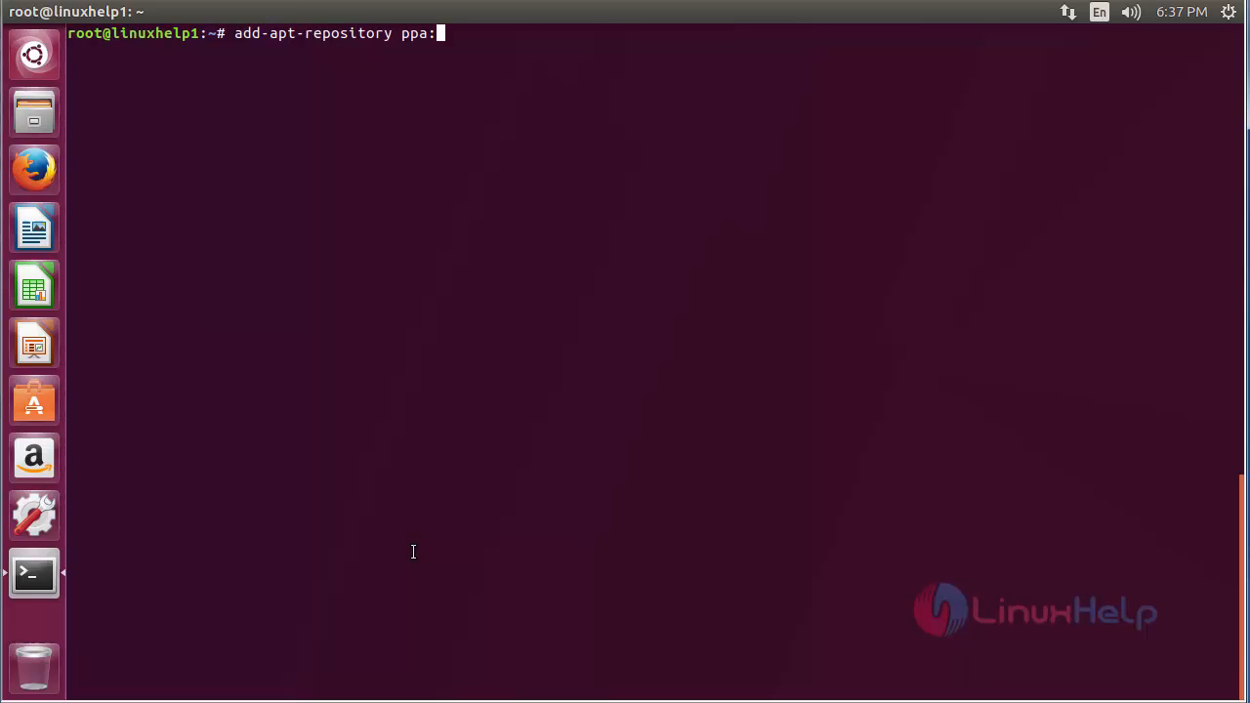
{"action": "type", "text": "eugen"}
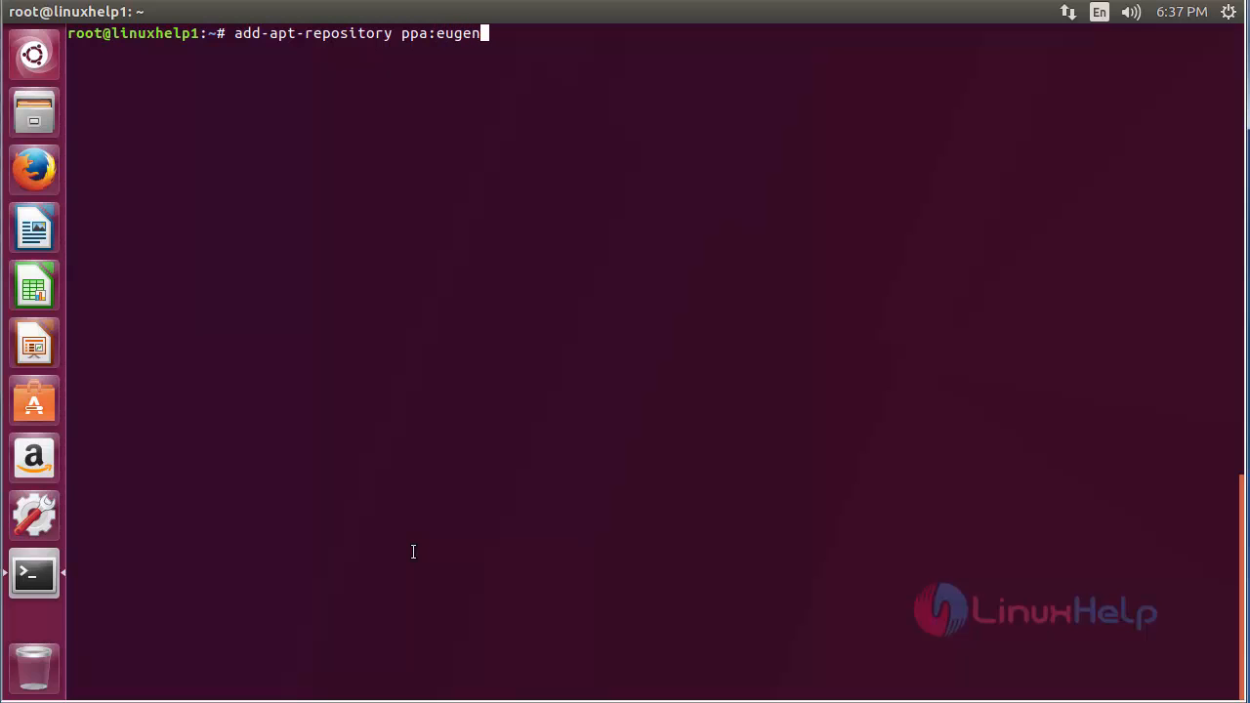
{"action": "type", "text": "sa"}
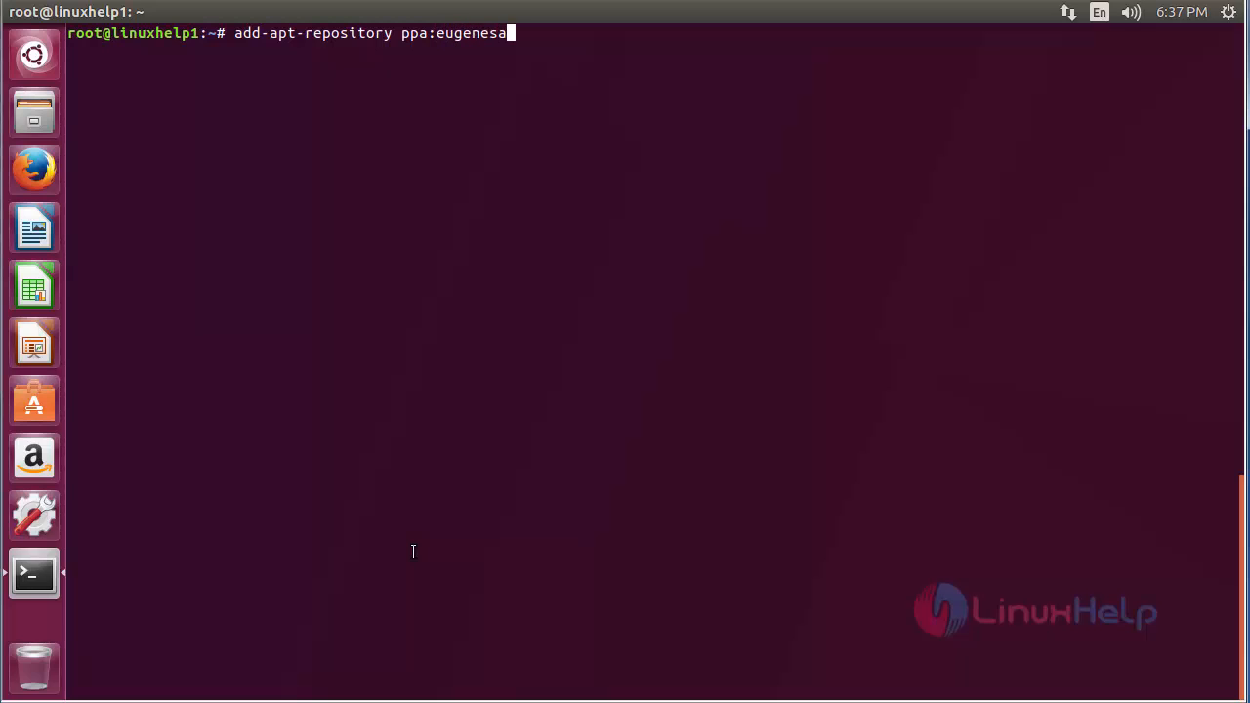
{"action": "type", "text": "n/ppa"}
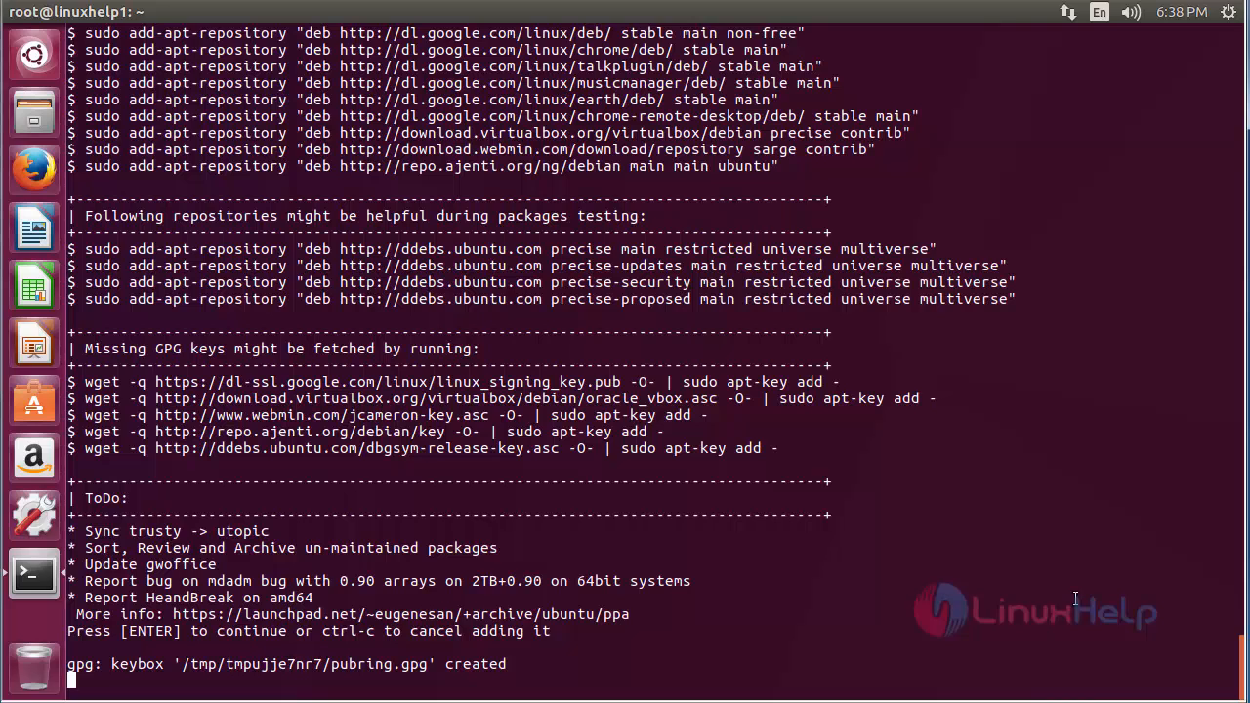
{"action": "key", "text": "Return"}
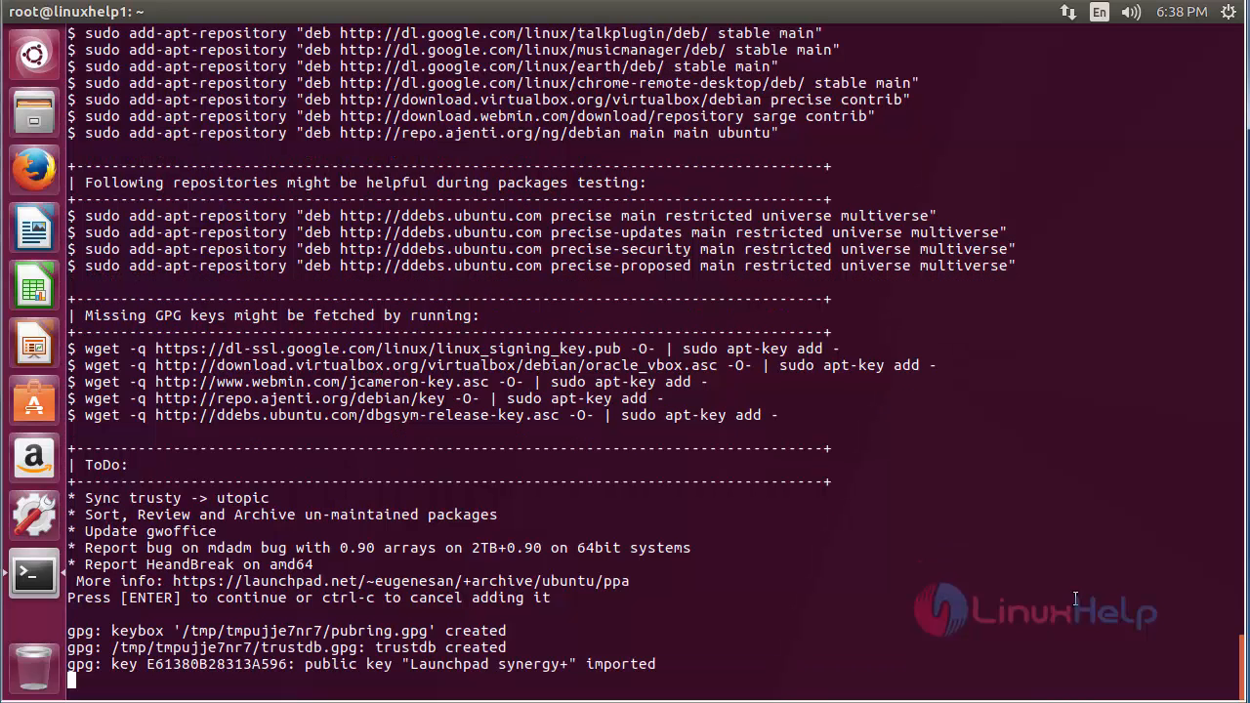
{"action": "key", "text": "Return"}
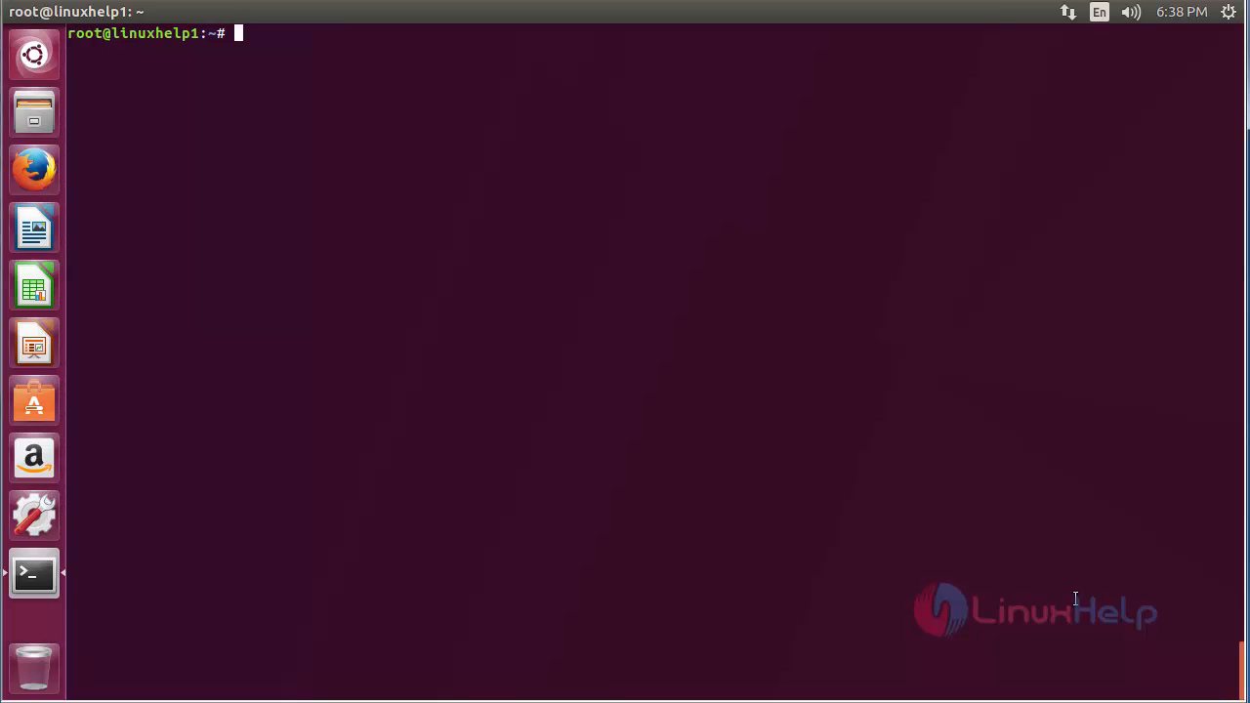
Step: Run 'apt-get update' to refresh the package lists
{"action": "type", "text": "apt-get"}
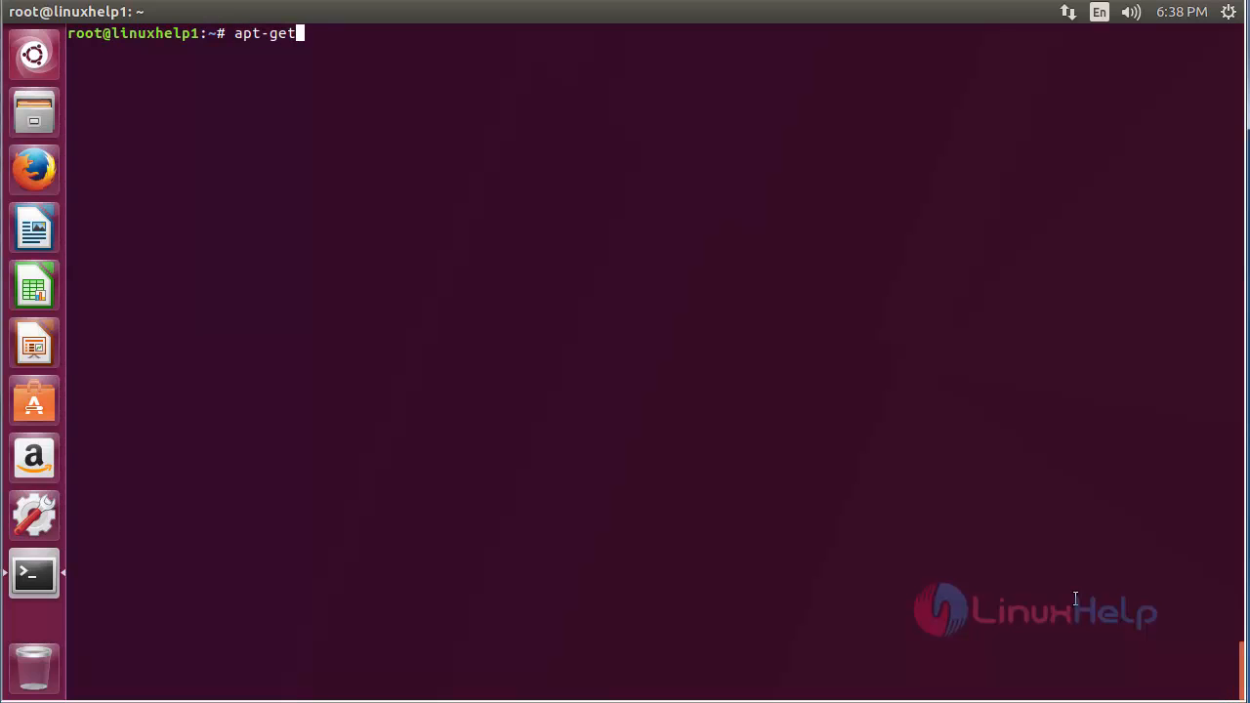
{"action": "type", "text": "update"}
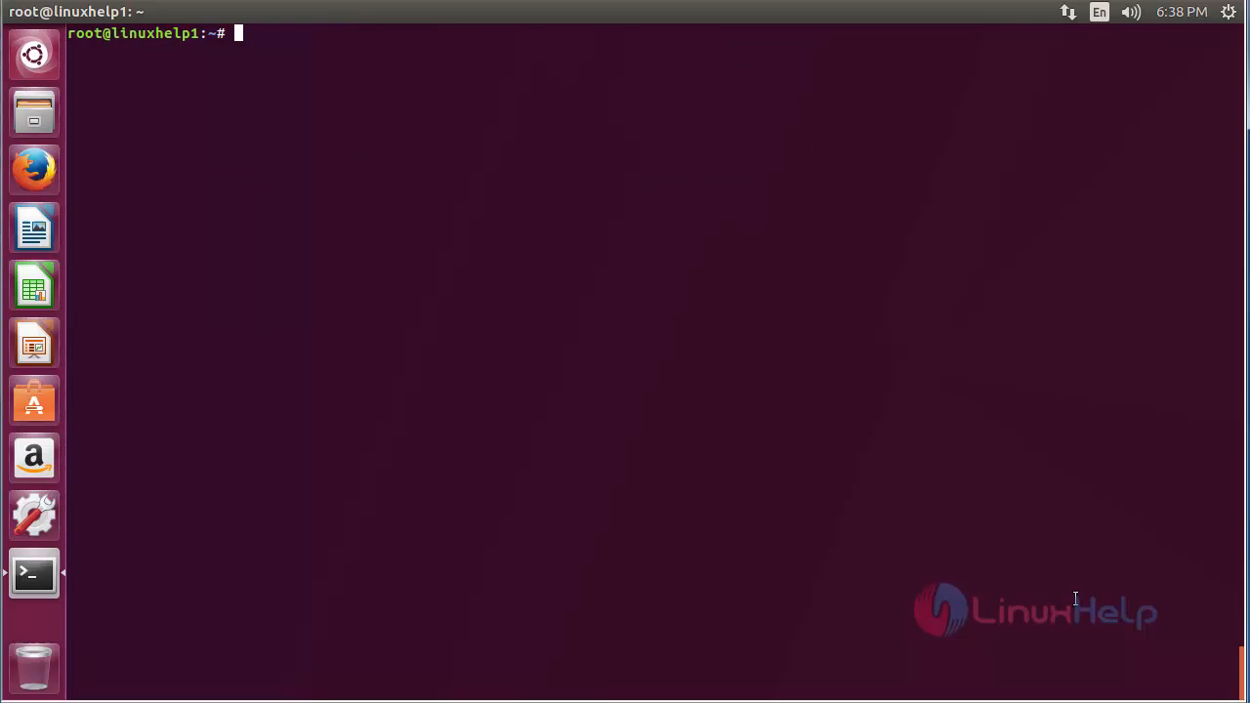
Step: Run 'apt-get install codeblocks -y' to install Code::Blocks unattended
{"action": "type", "text": "apt-"}
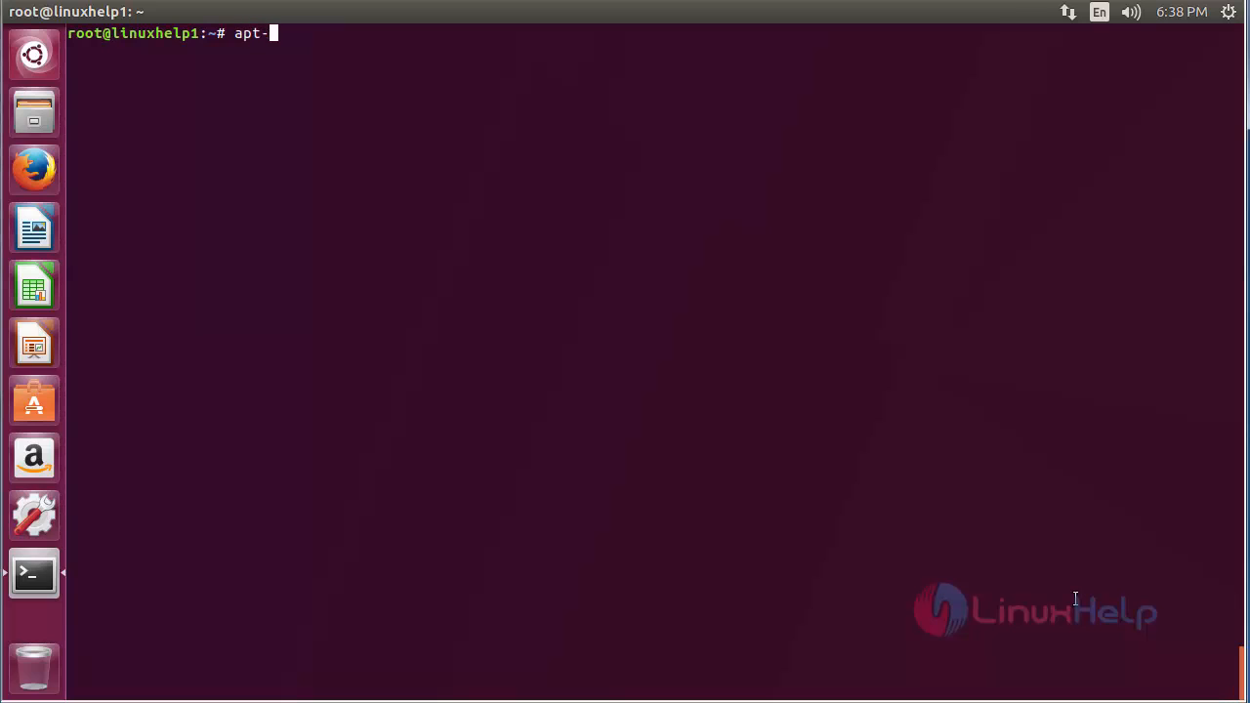
{"action": "type", "text": "get insta"}
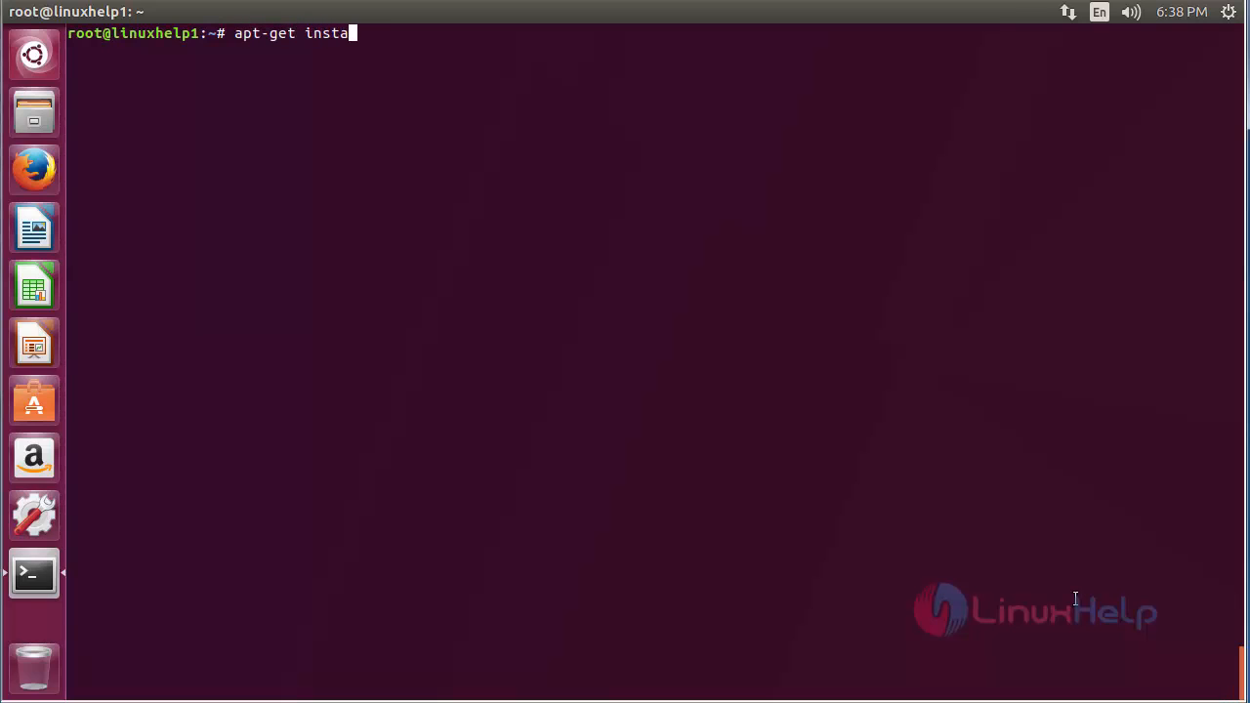
{"action": "type", "text": "ll codebl"}
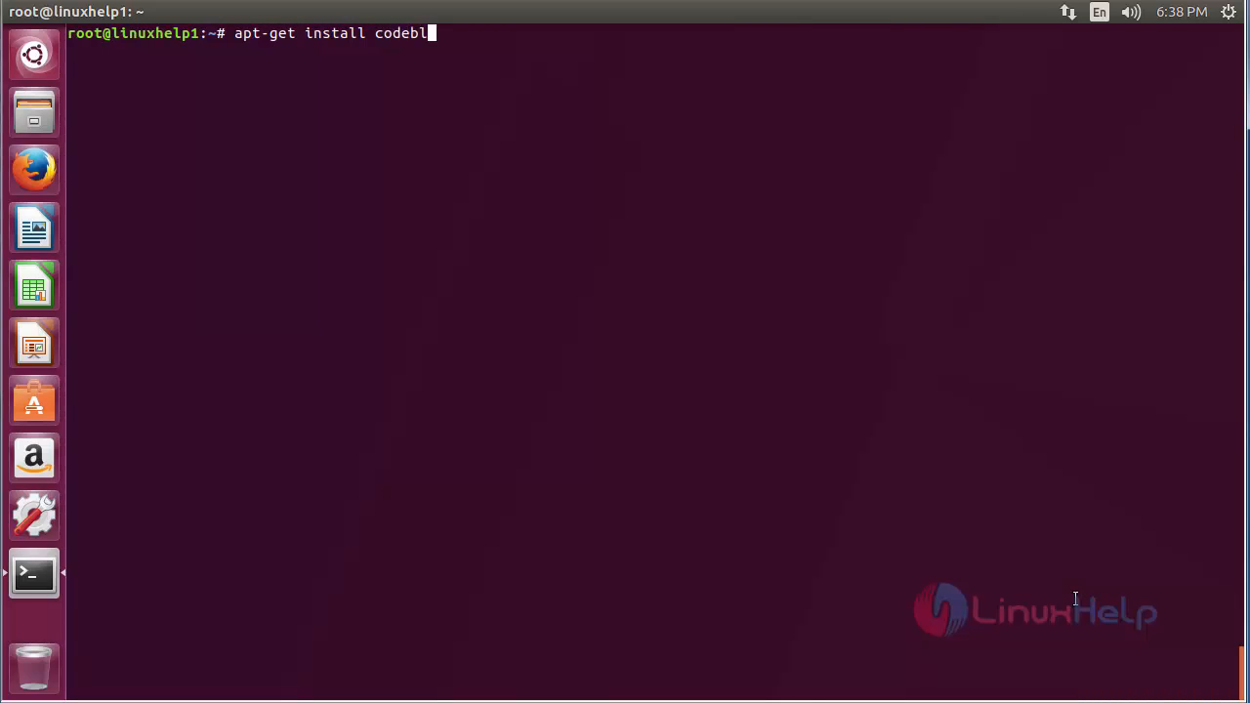
{"action": "type", "text": "ocks -y"}
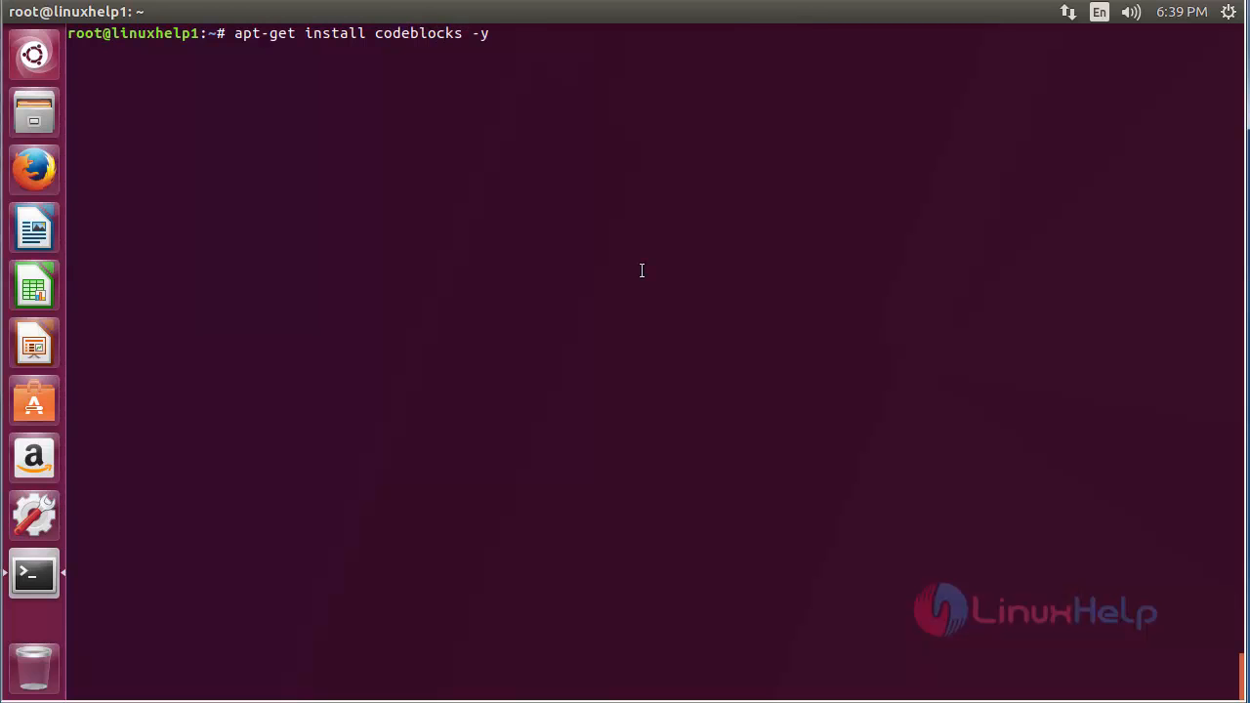
{"action": "key", "text": "Return"}
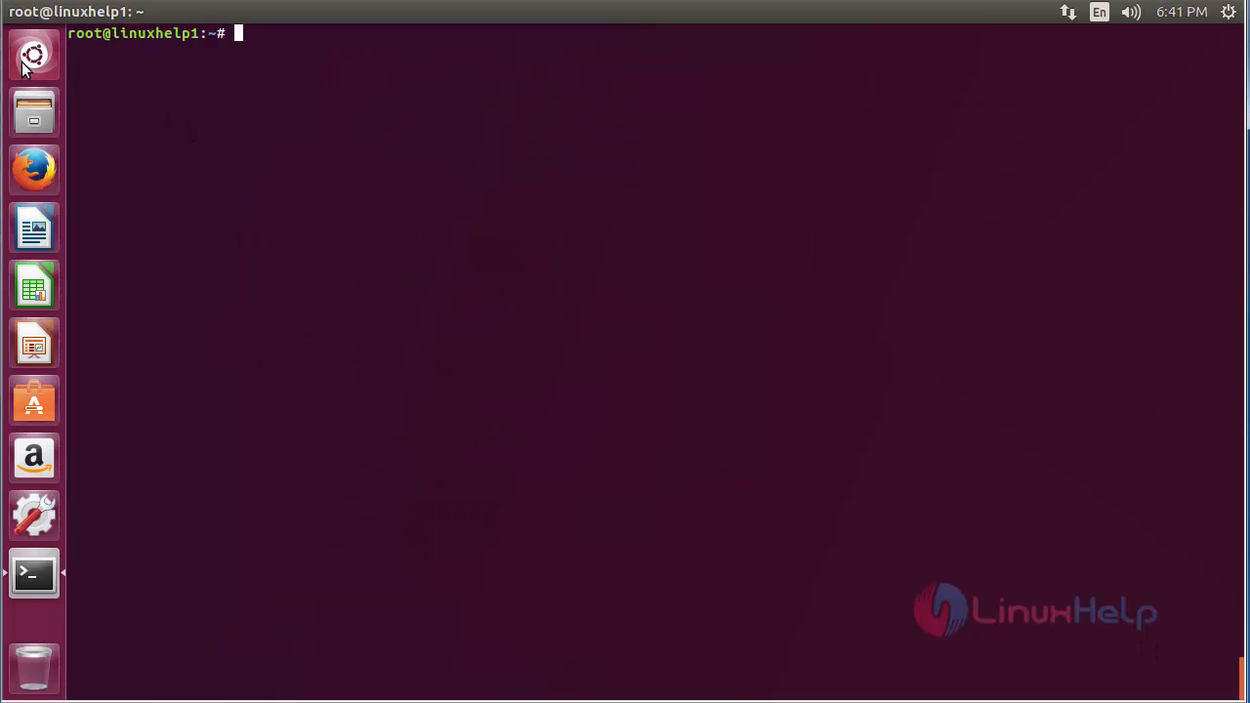
Step: Launch Code::Blocks, accept GNU GCC Compiler as default, then close the IDE
{"action": "type", "text": "co"}
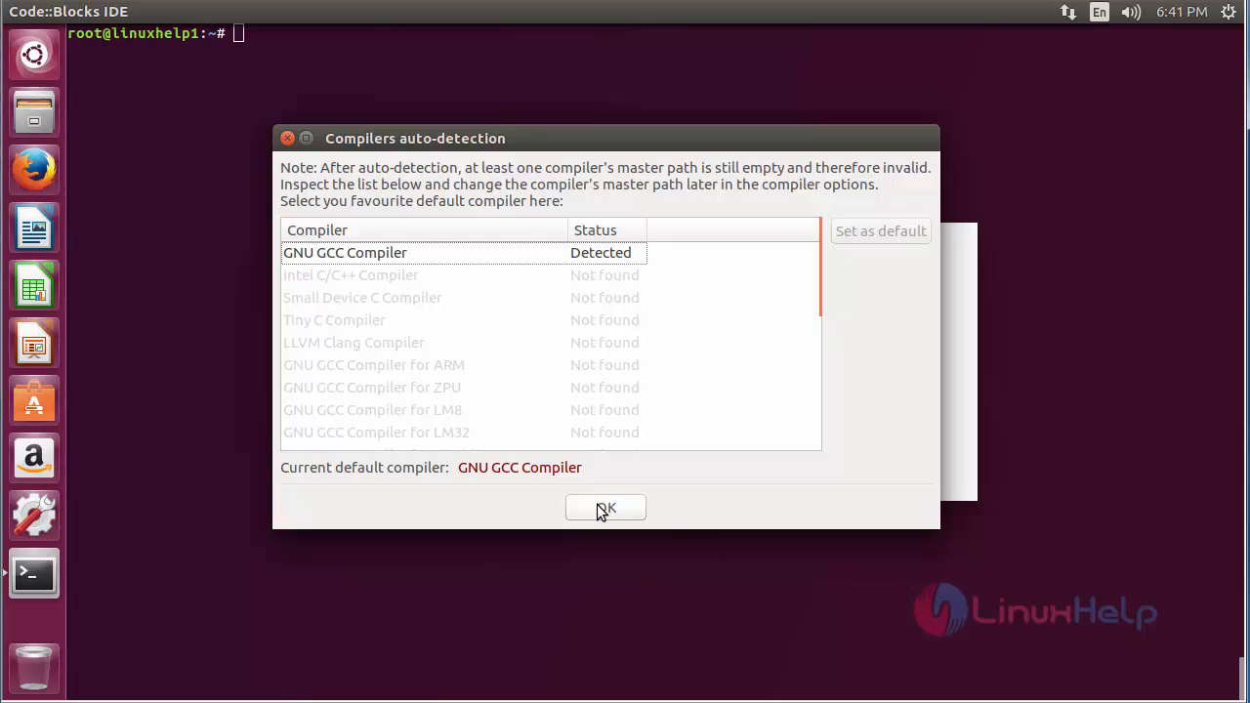
{"action": "left_click", "coordinate": [605, 508]}
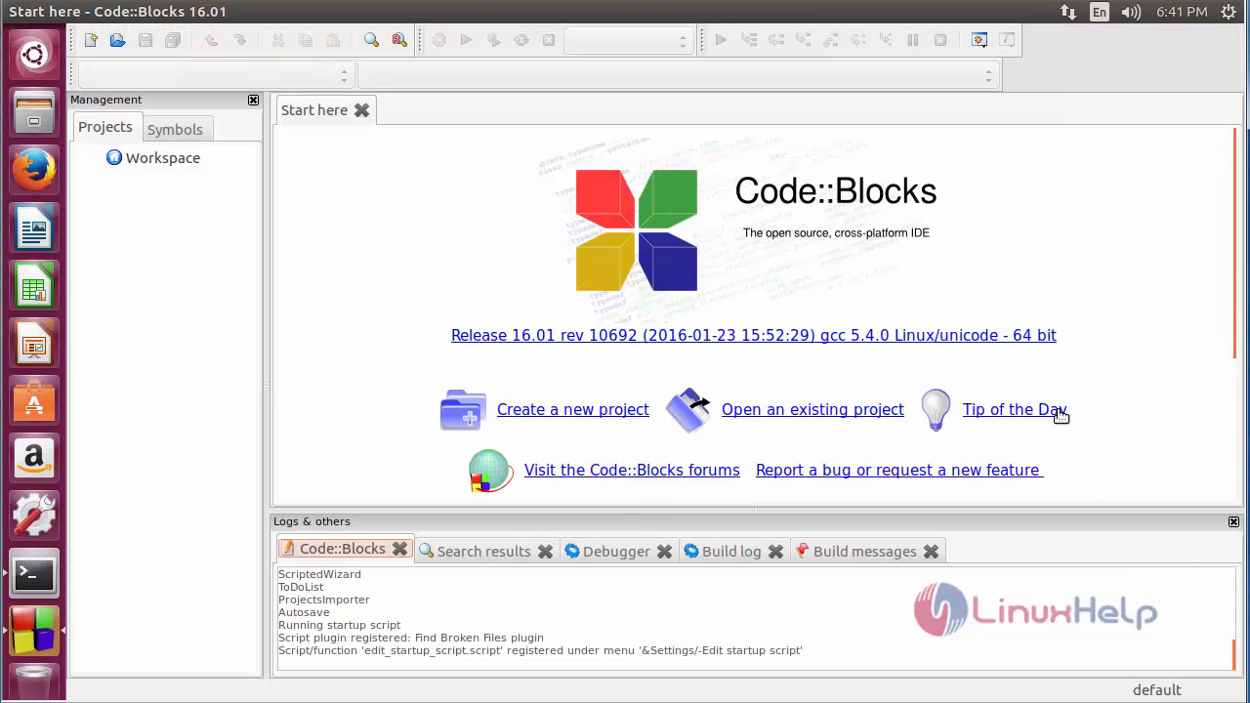
{"action": "mouse_move", "coordinate": [928, 374]}
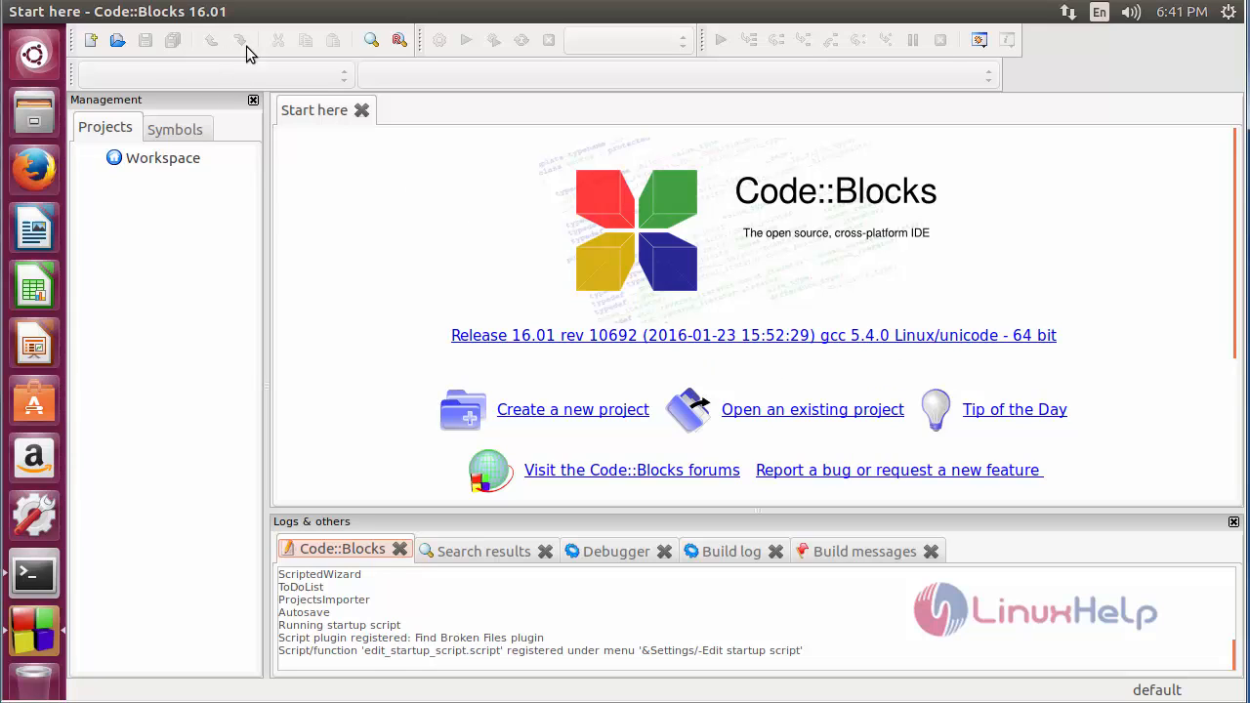
{"action": "mouse_move", "coordinate": [315, 395]}
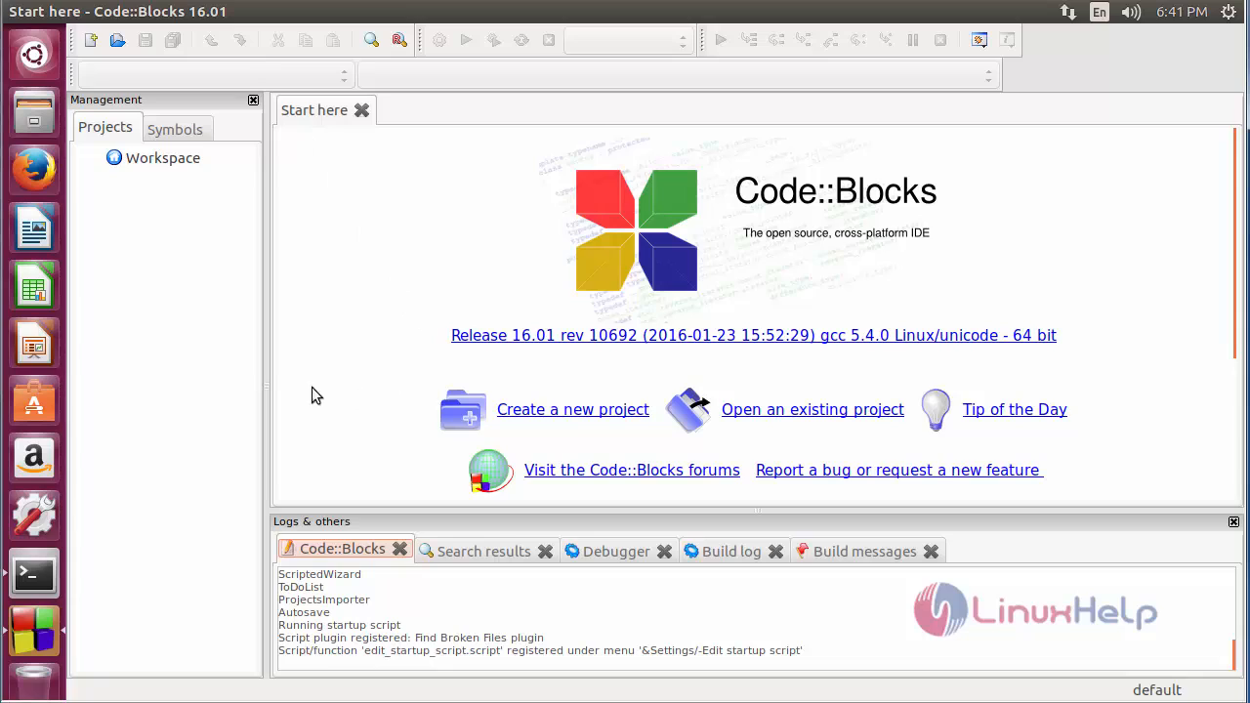
{"action": "left_click", "coordinate": [34, 574]}
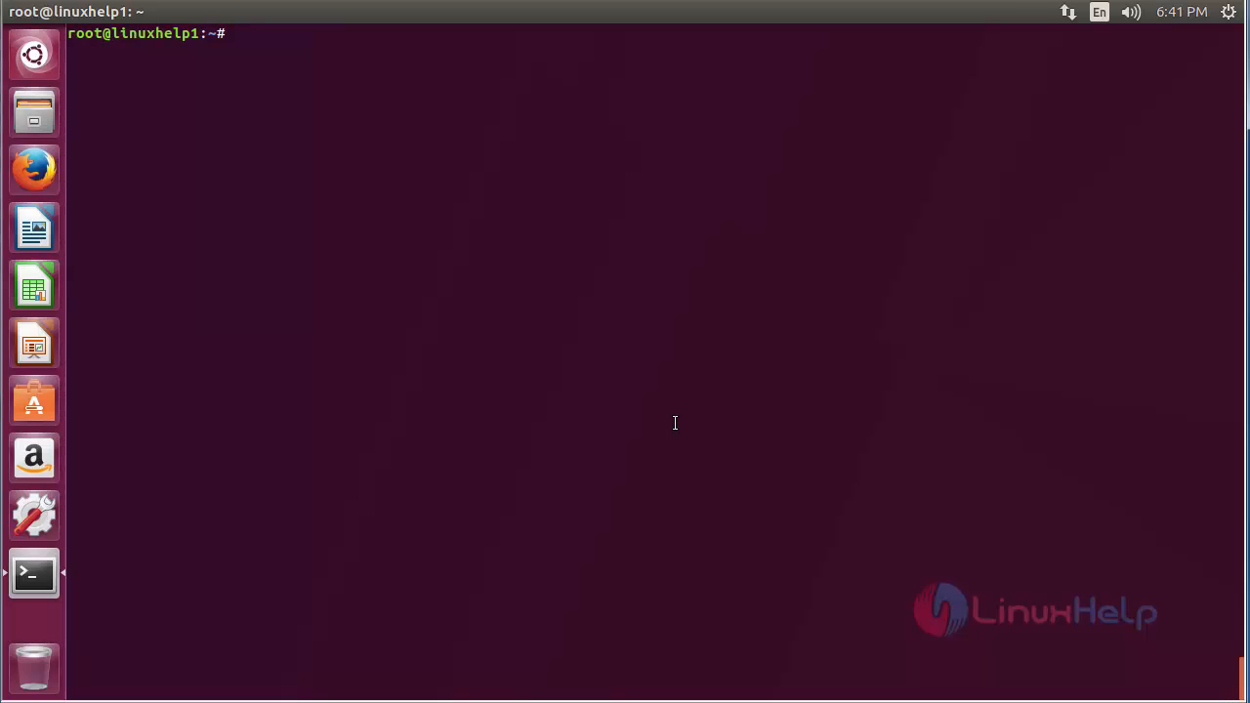
Step: Remove Code::Blocks with 'apt-get remove codeblocks -y', then clear the terminal
{"action": "type", "text": "apt-get"}
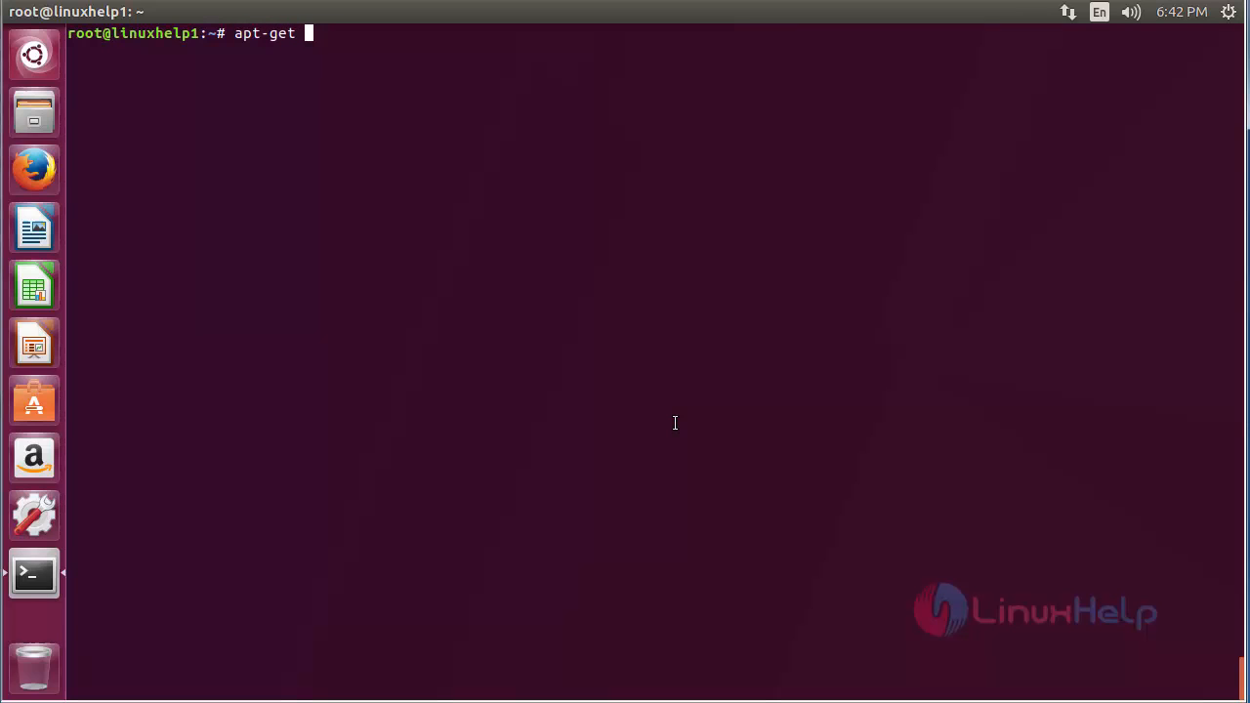
{"action": "type", "text": "remove"}
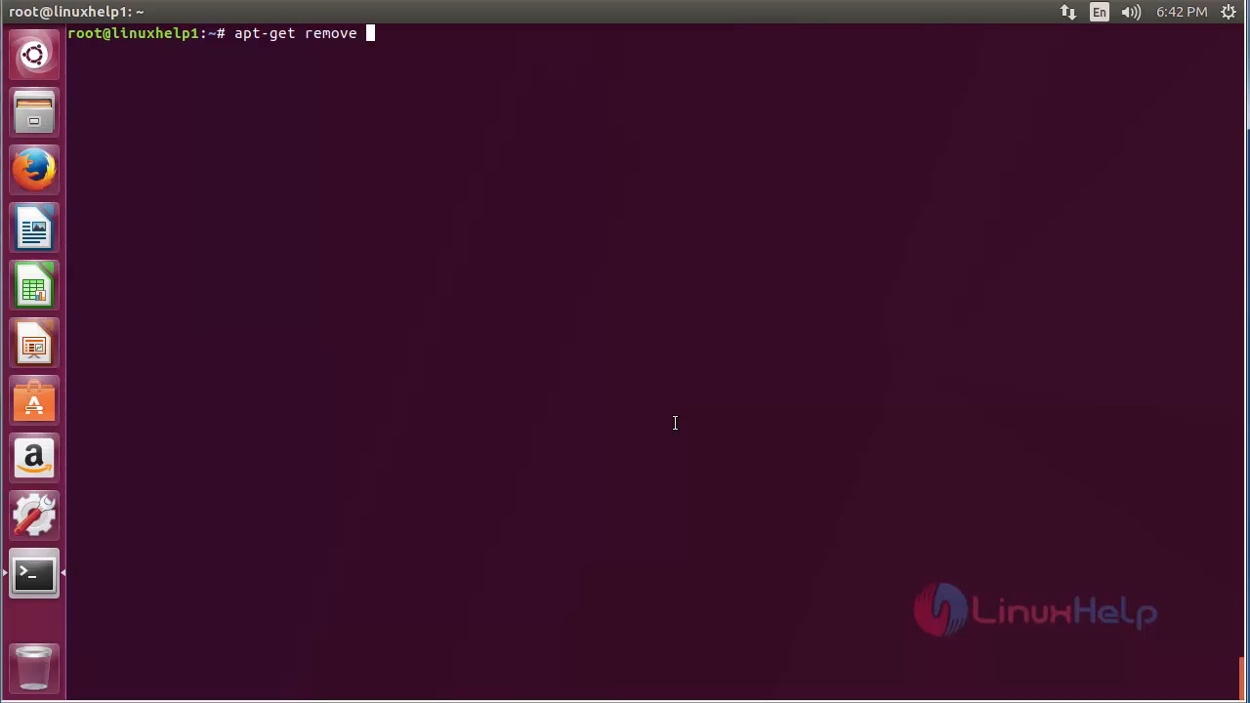
{"action": "type", "text": "codebl"}
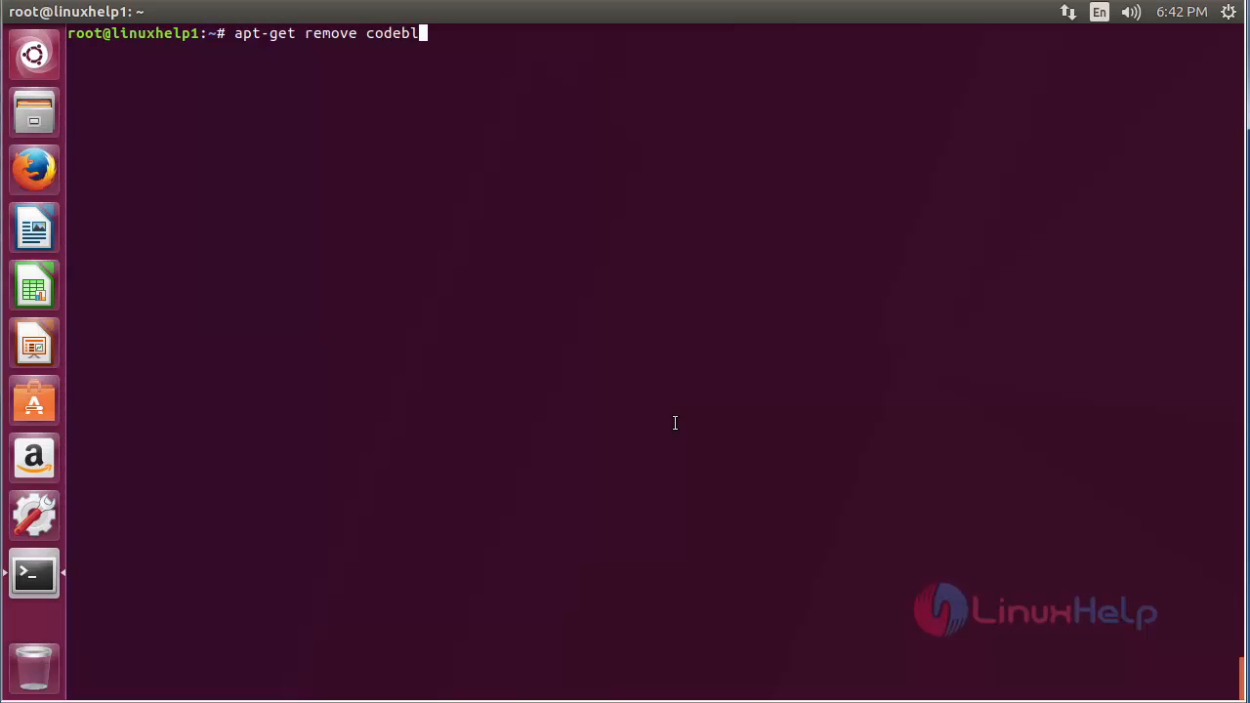
{"action": "type", "text": "ocks -y"}
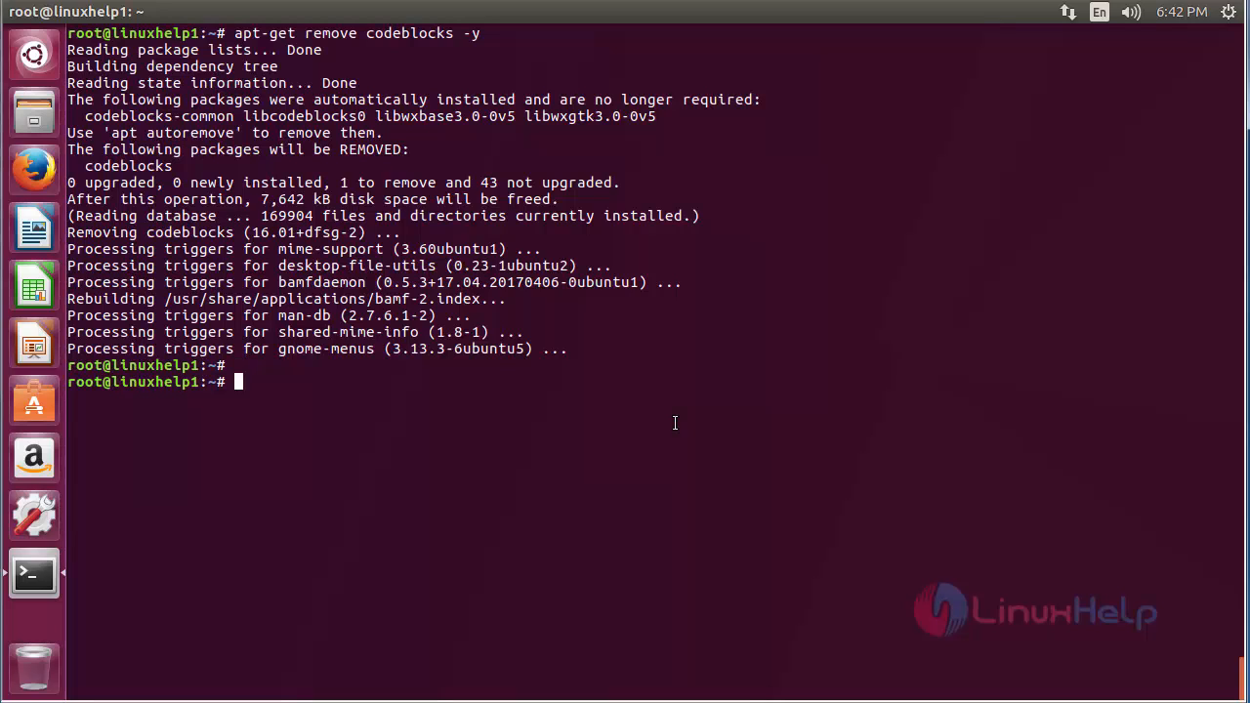
{"action": "type", "text": "clear"}
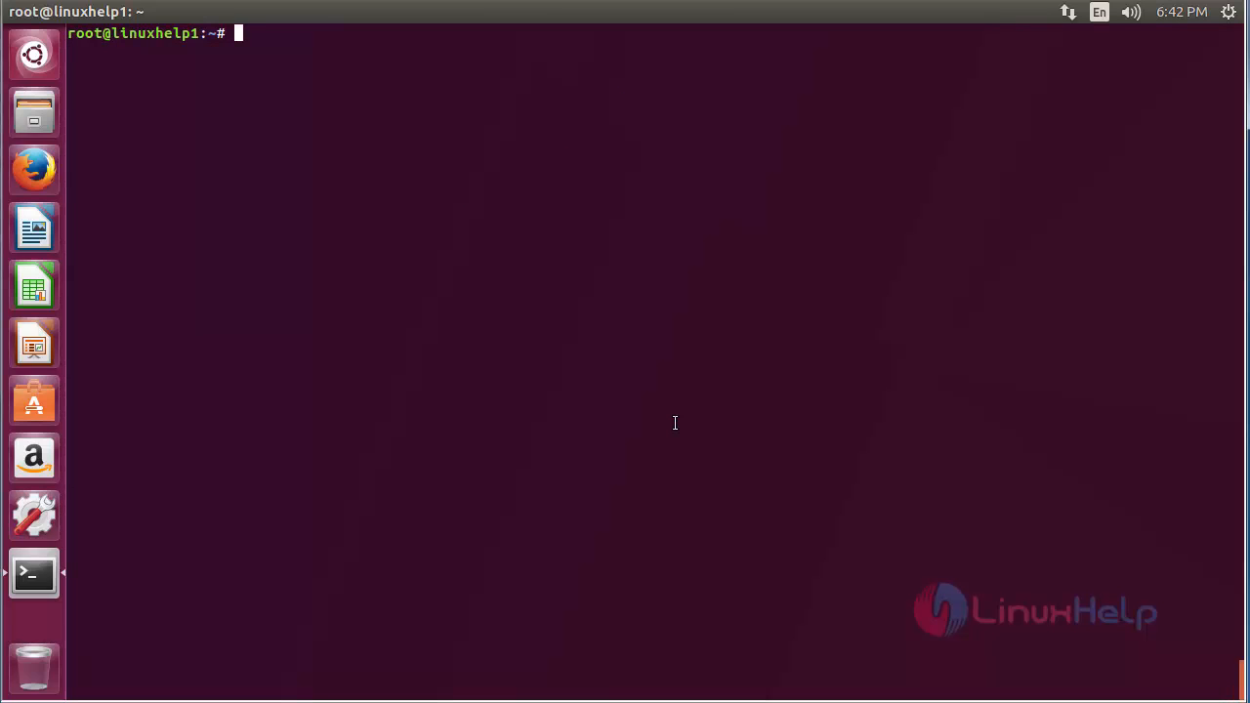
{"action": "mouse_move", "coordinate": [928, 543]}
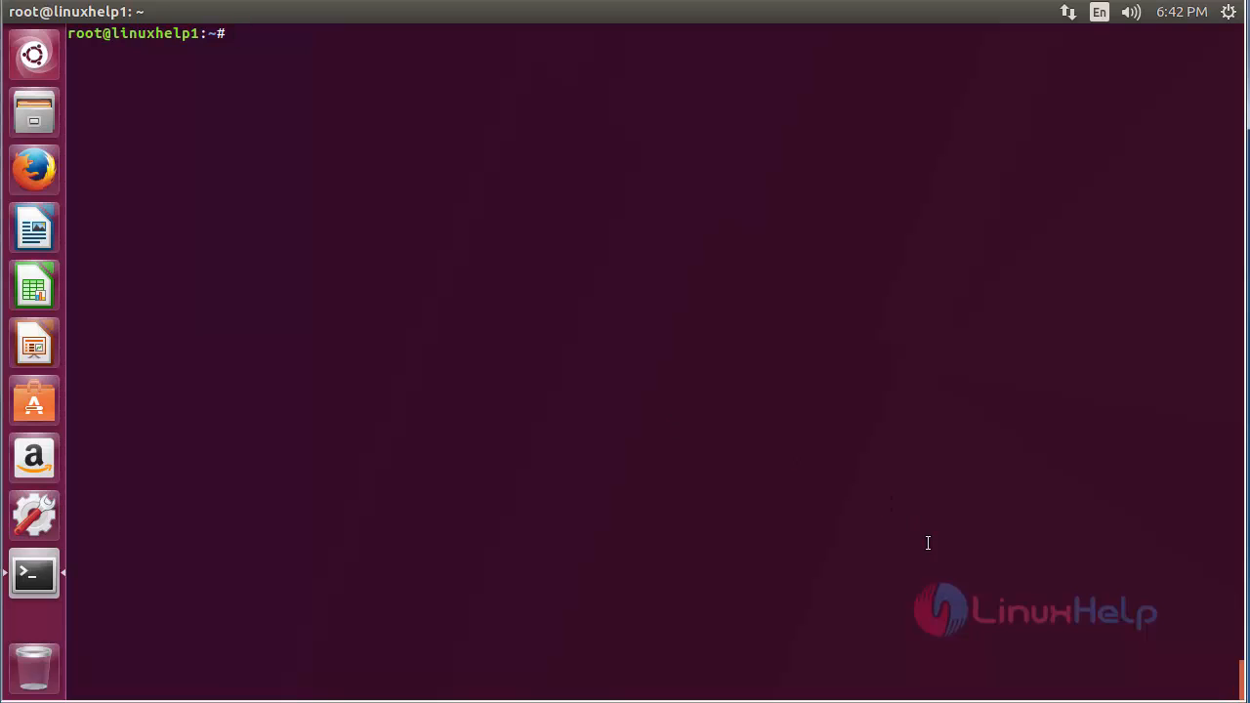